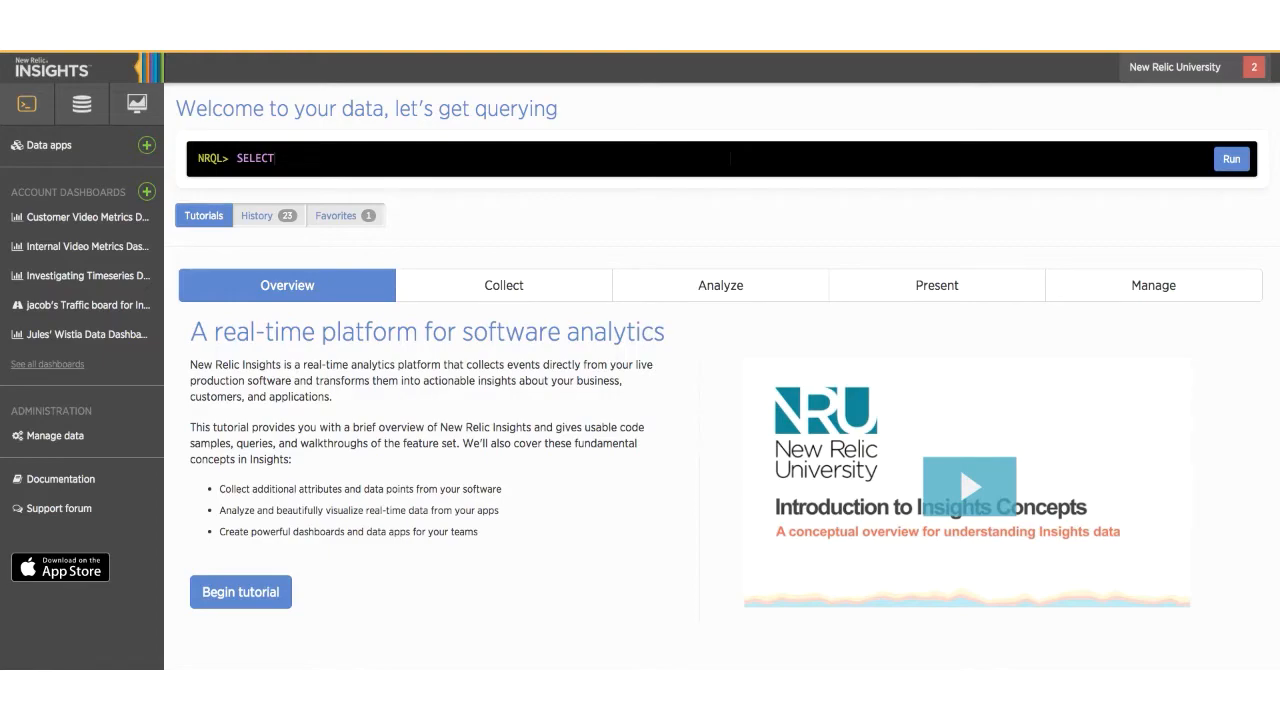
mouse_move(479, 530)
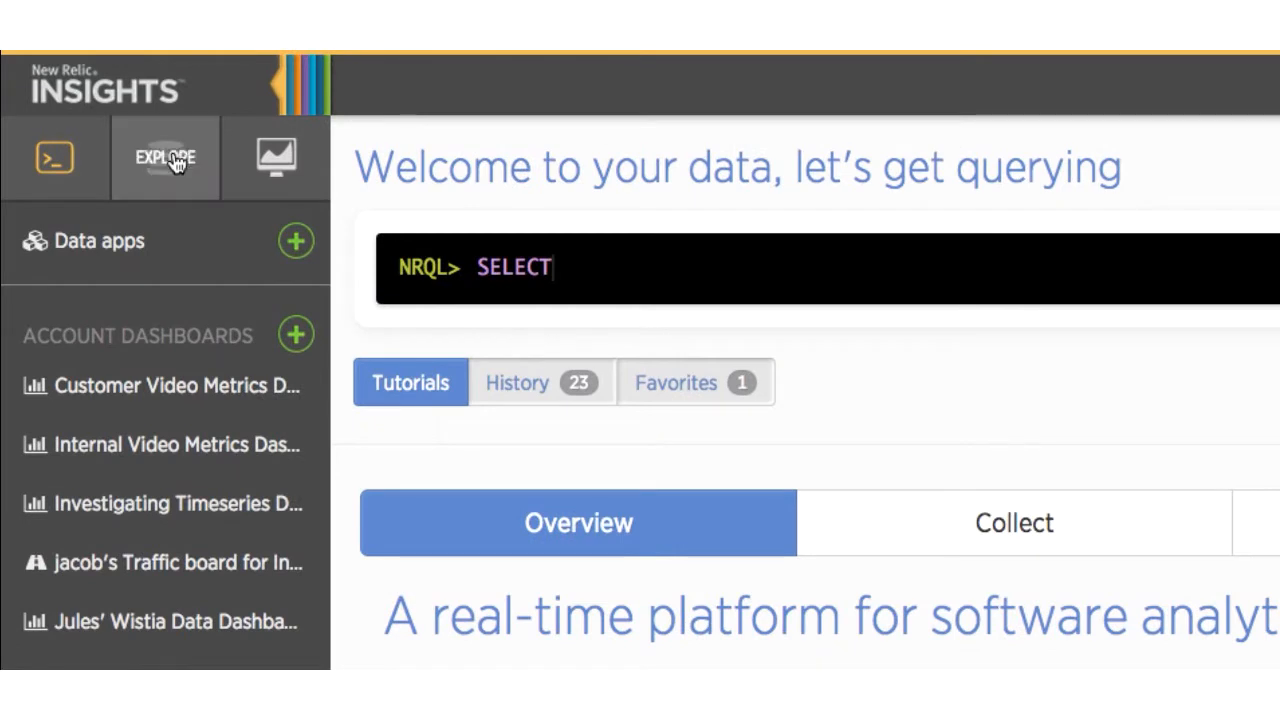
Open the Data Explorer to see the four event types and their 24-hour counts
left_click(165, 157)
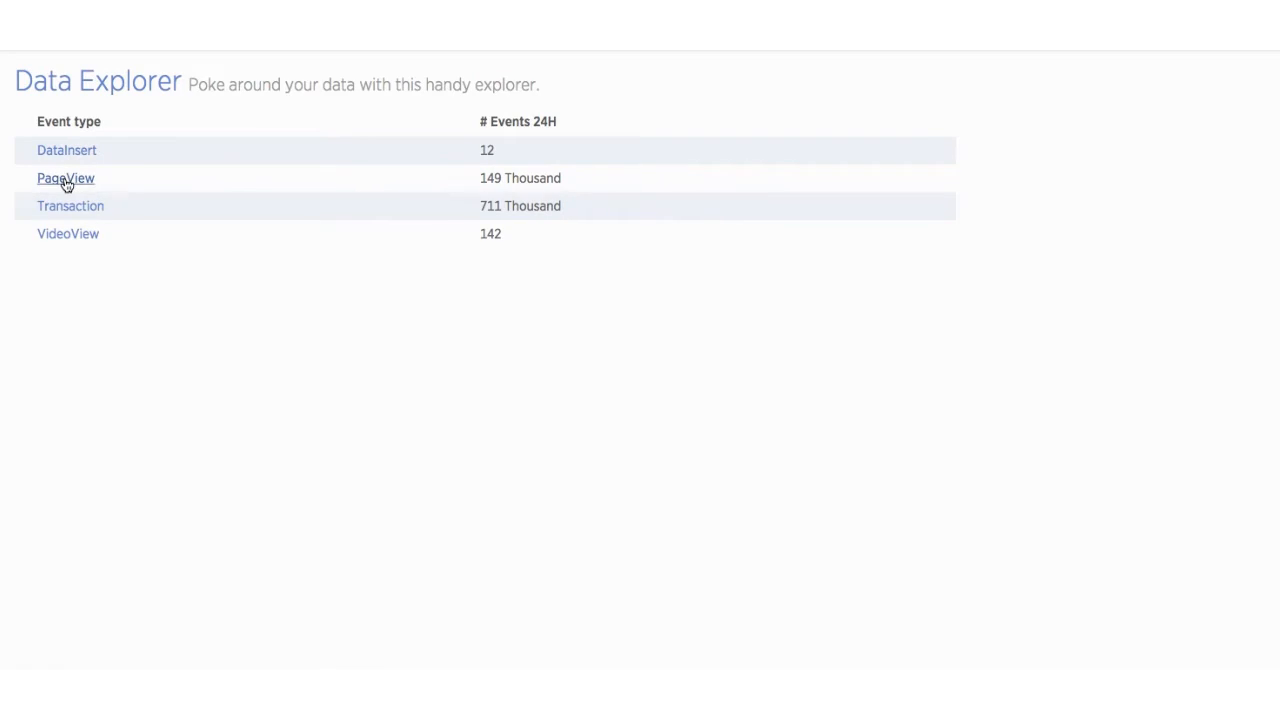
Open the PageView event type to browse individual page view events and attributes
left_click(65, 178)
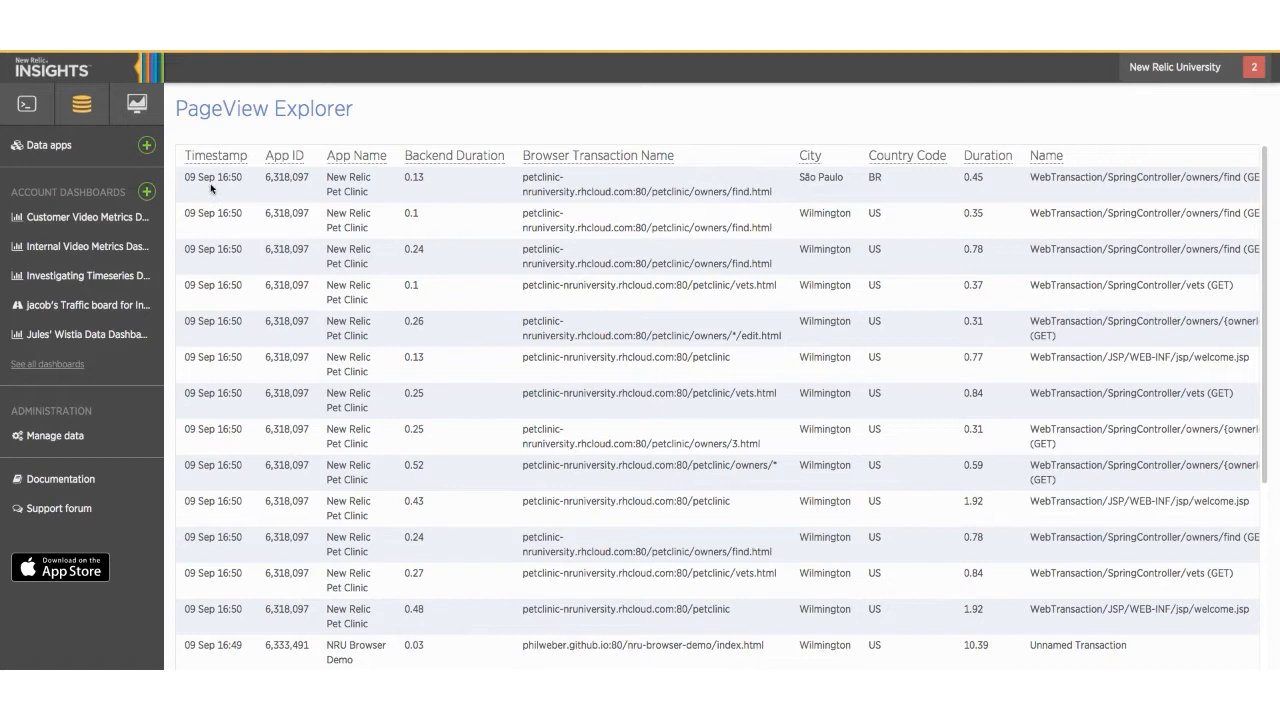
mouse_move(215, 155)
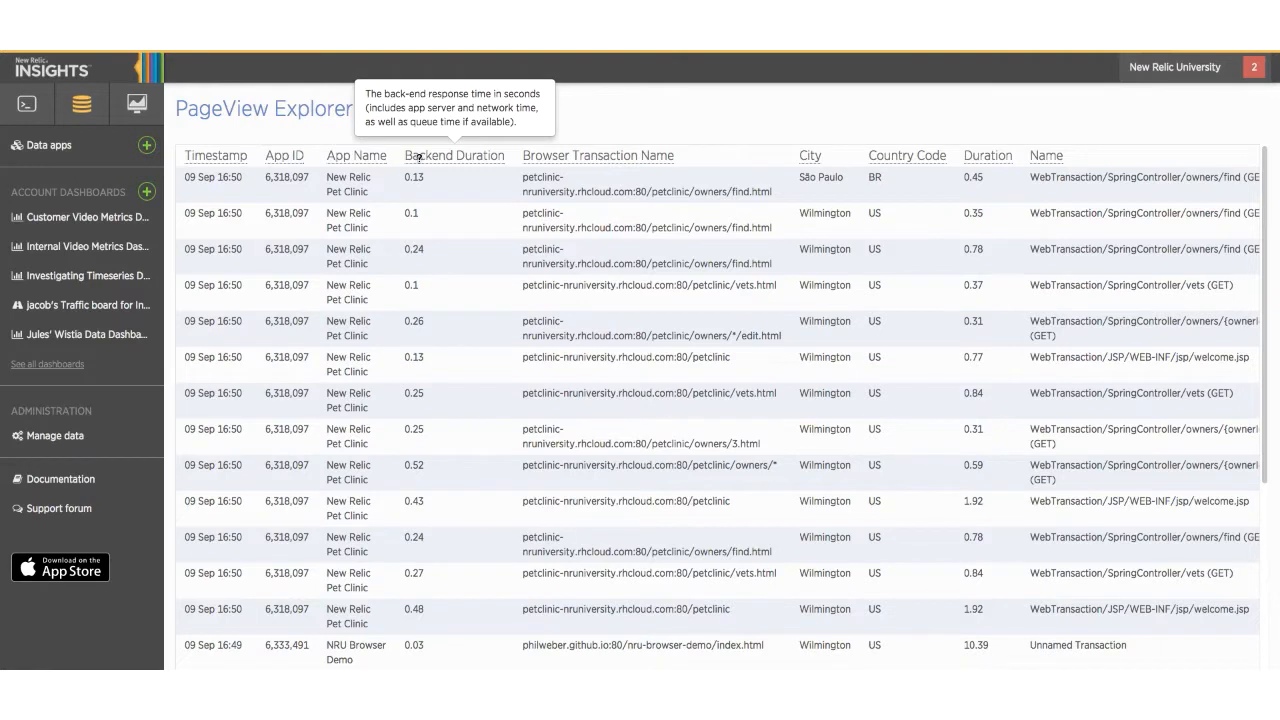
mouse_move(597, 155)
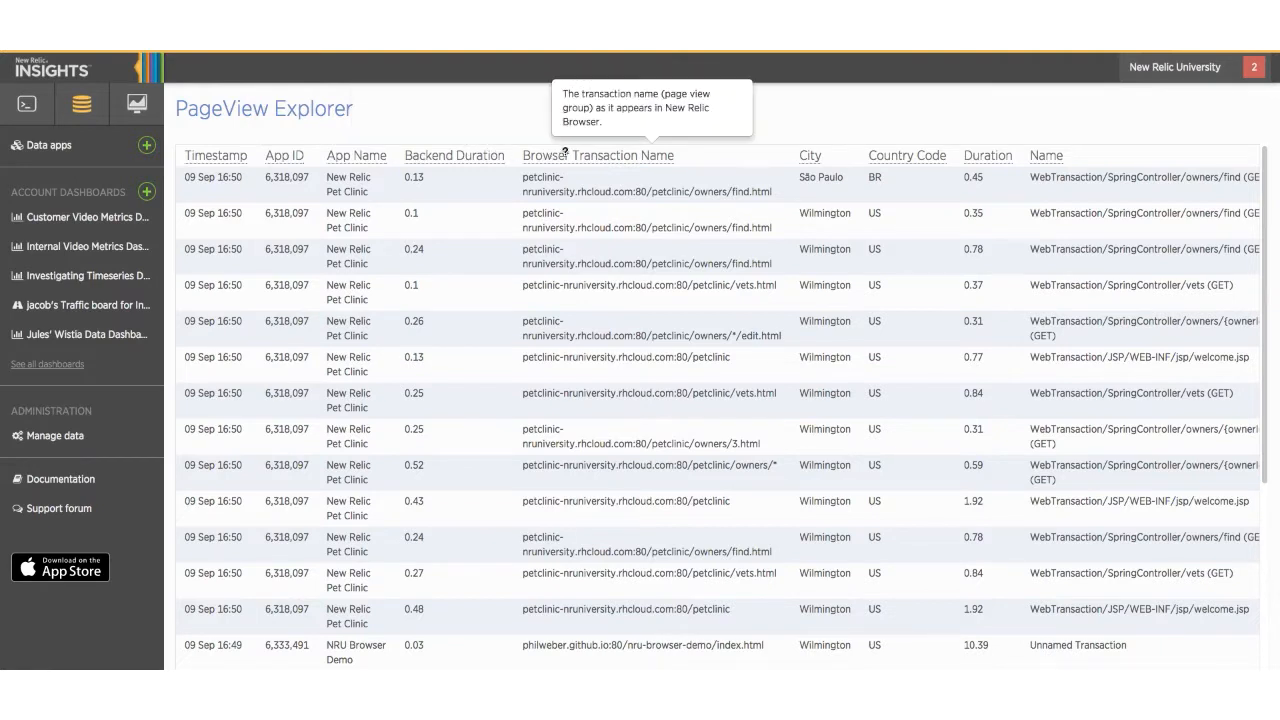
mouse_move(810, 155)
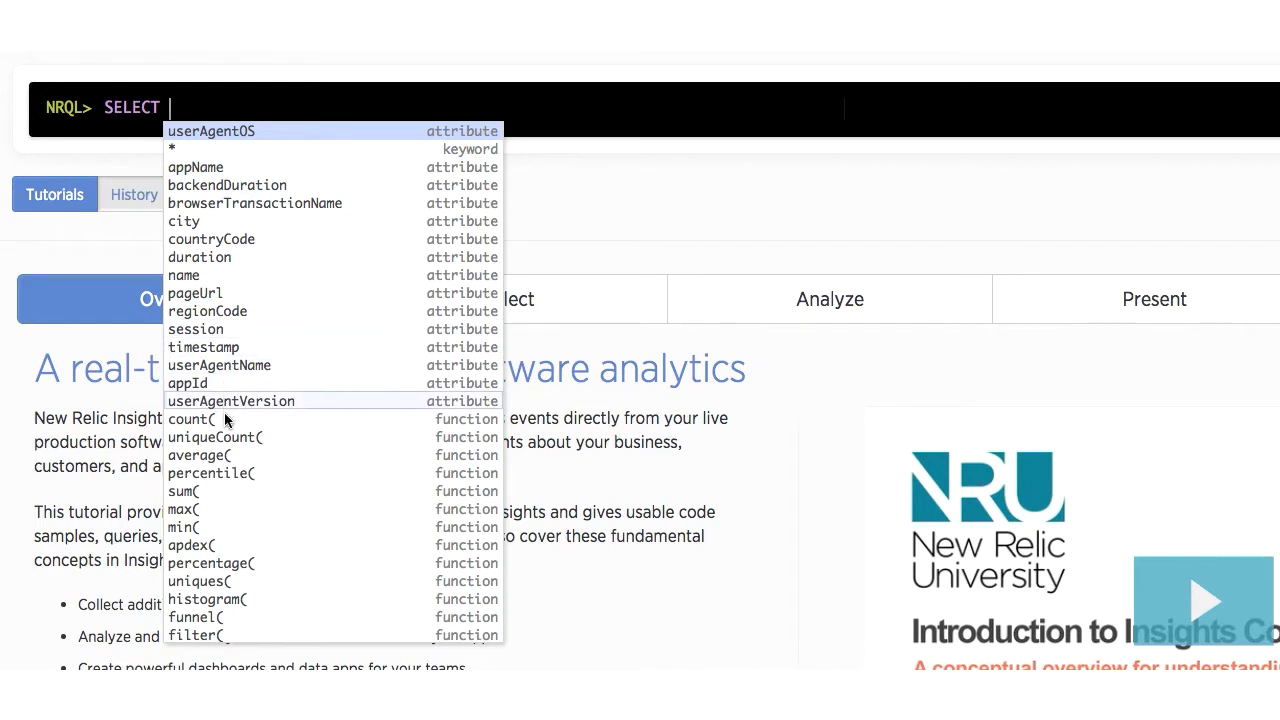
mouse_move(208, 637)
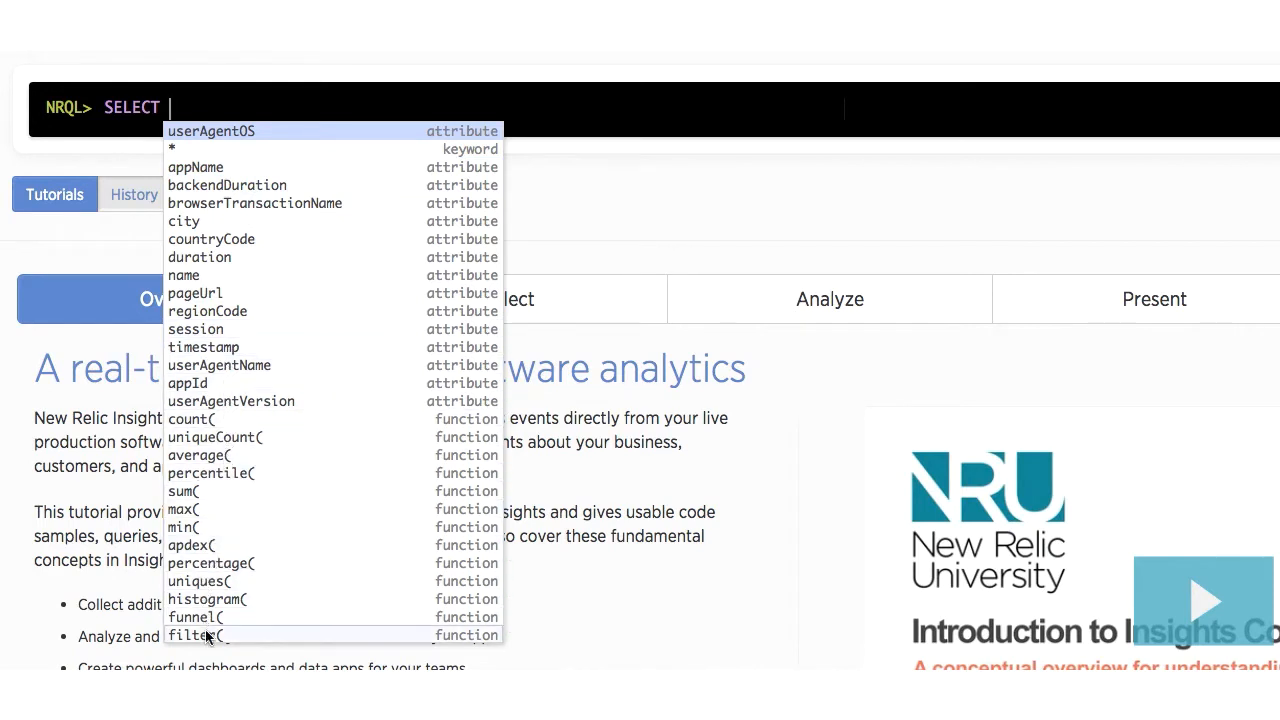
mouse_move(240, 473)
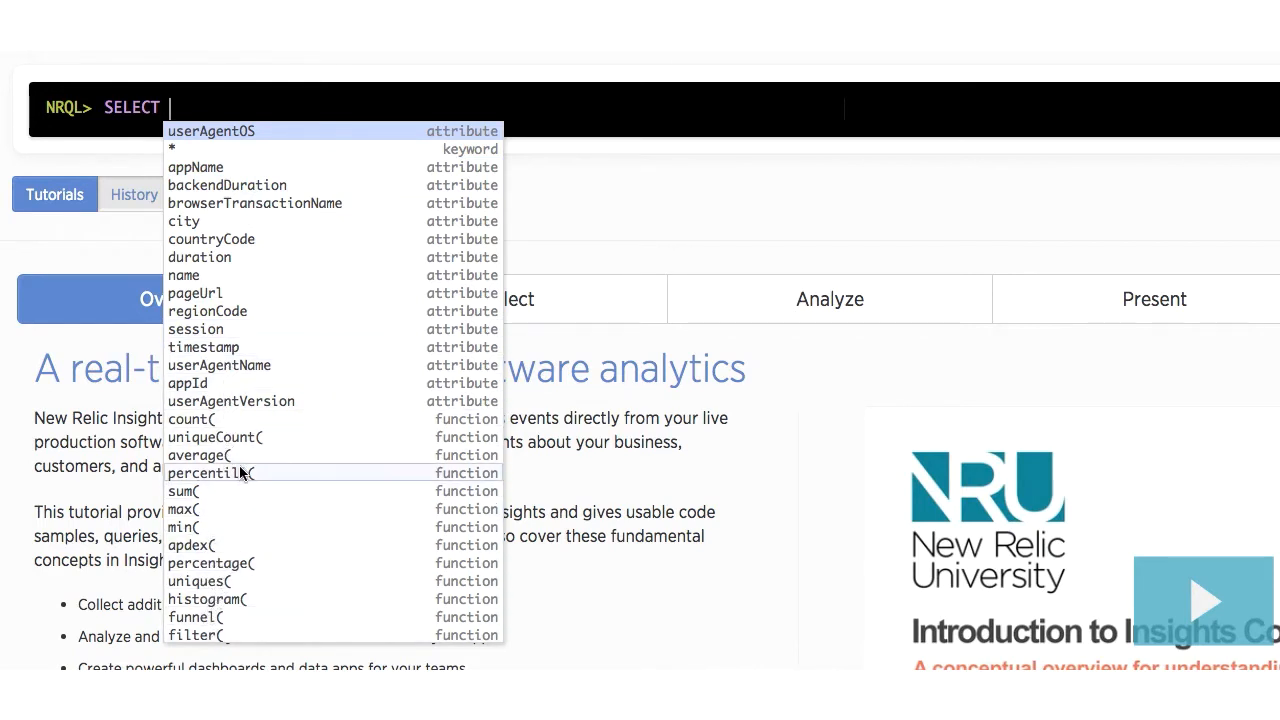
Build SELECT count(session) FROM PageView by choosing count( and the session attribute
left_click(191, 419)
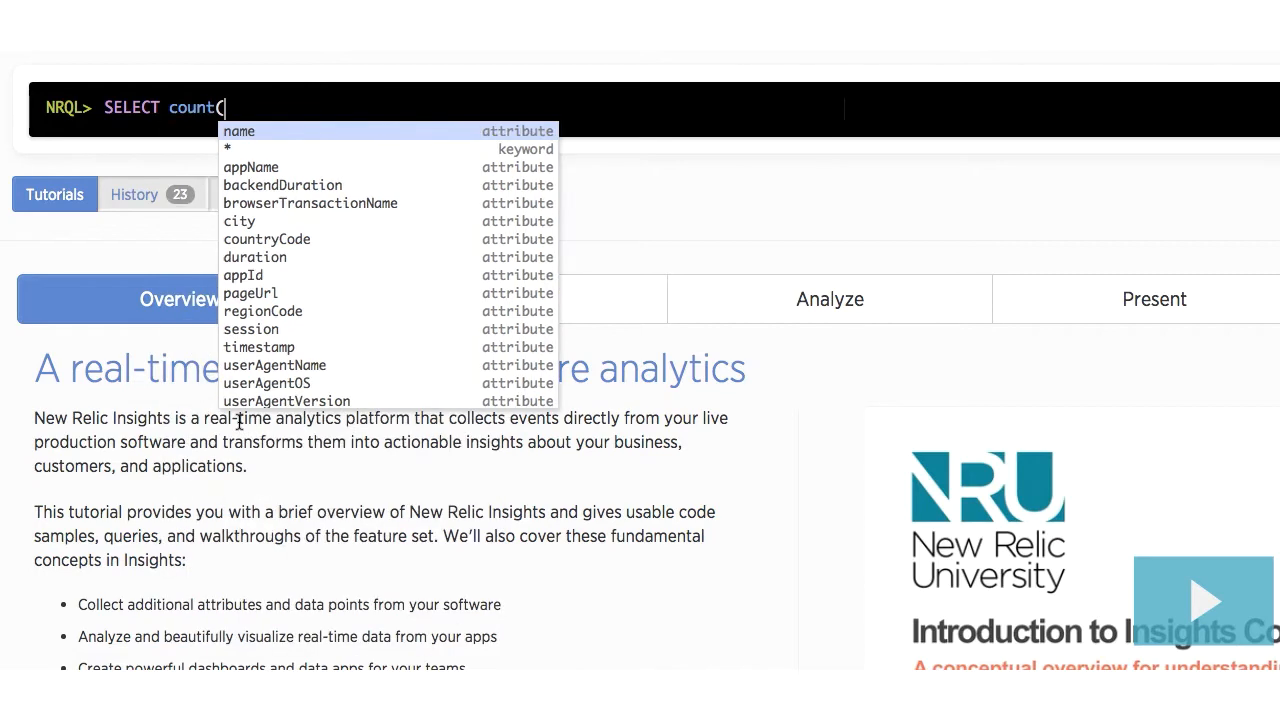
mouse_move(240, 221)
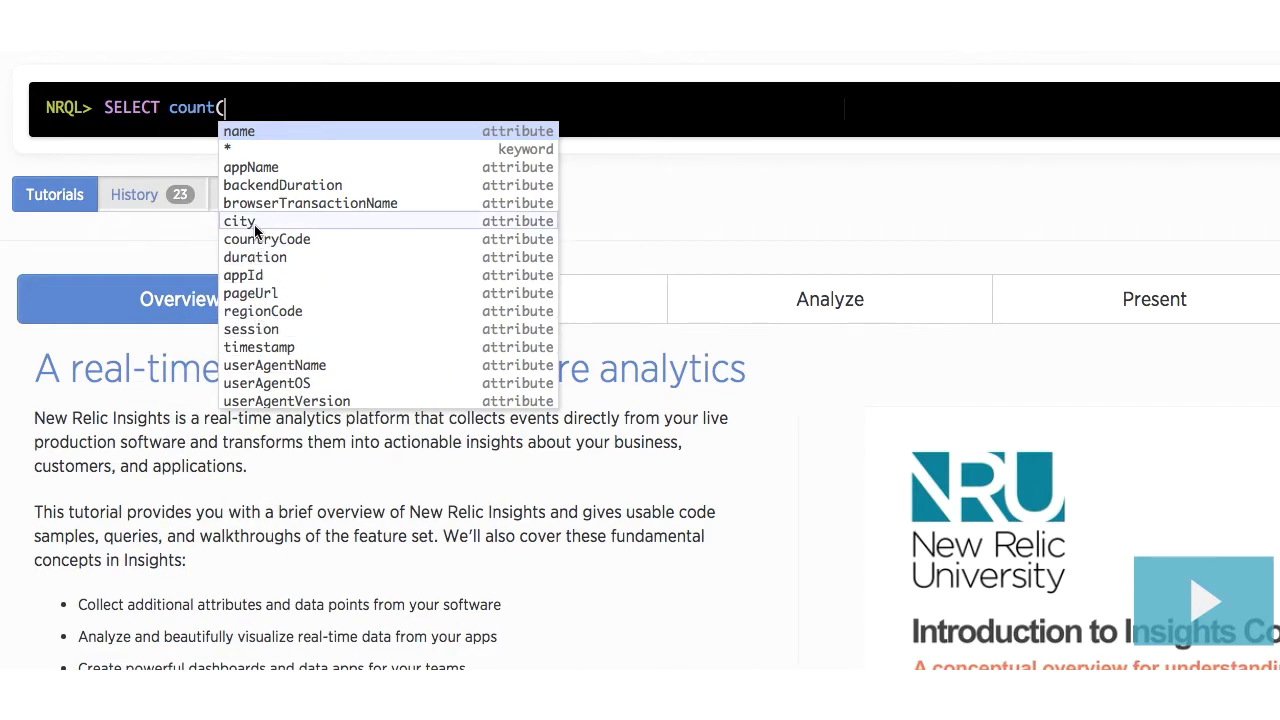
left_click(239, 221)
type("session) FROM PageView")
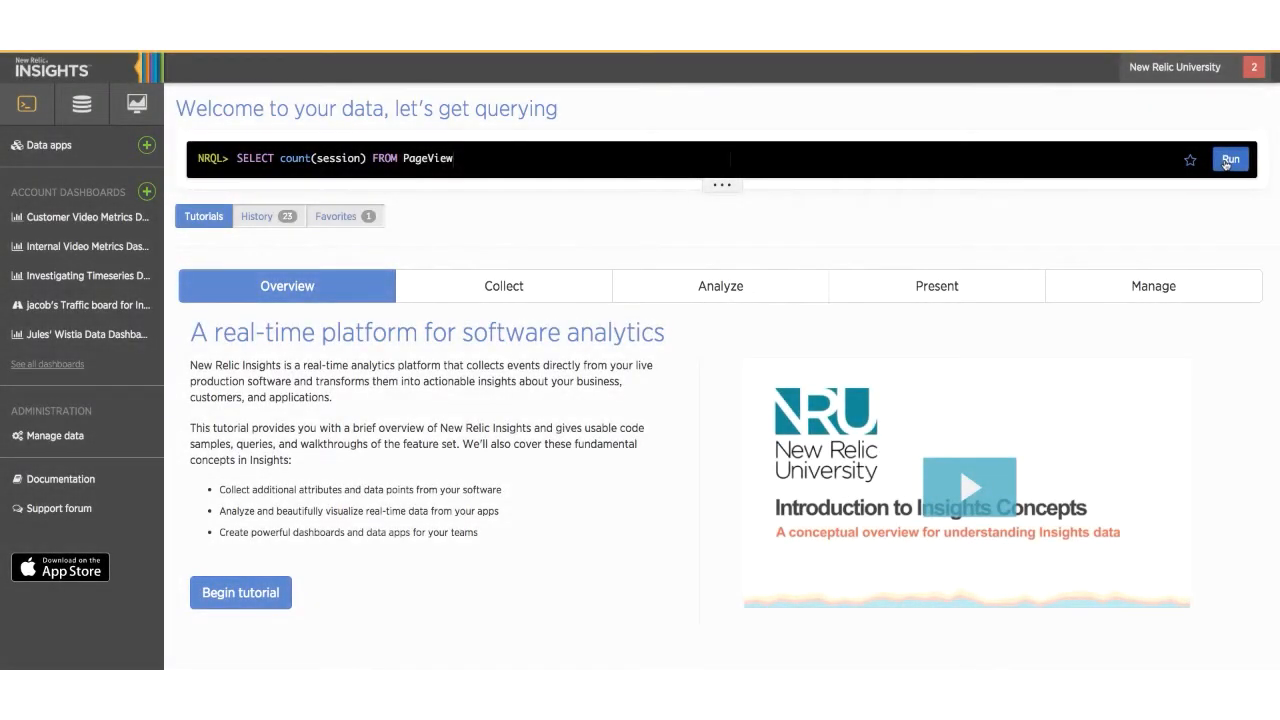
Run the session count query faceted by city: Wilmington 5.68 K, São Paulo 534
left_click(1230, 159)
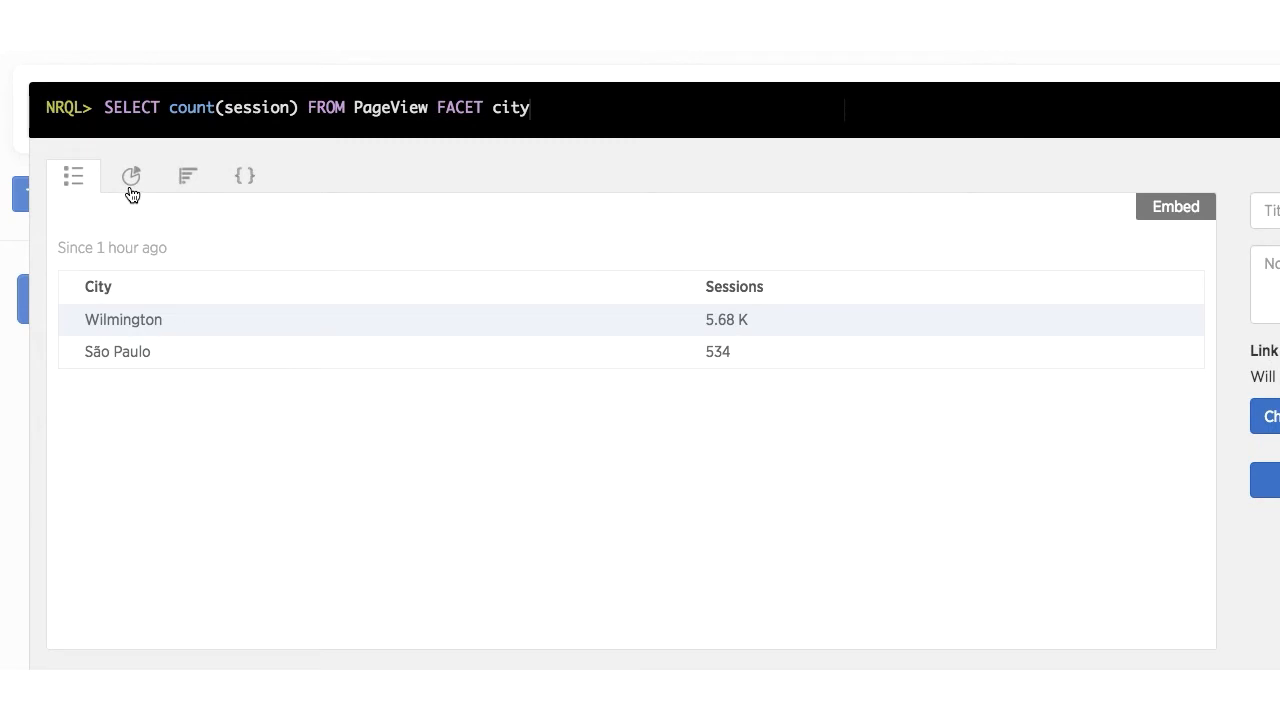
Show one week of session counts by city as a donut chart, Wilmington at 90.5%
left_click(187, 176)
type(" SINCE 1 week ago")
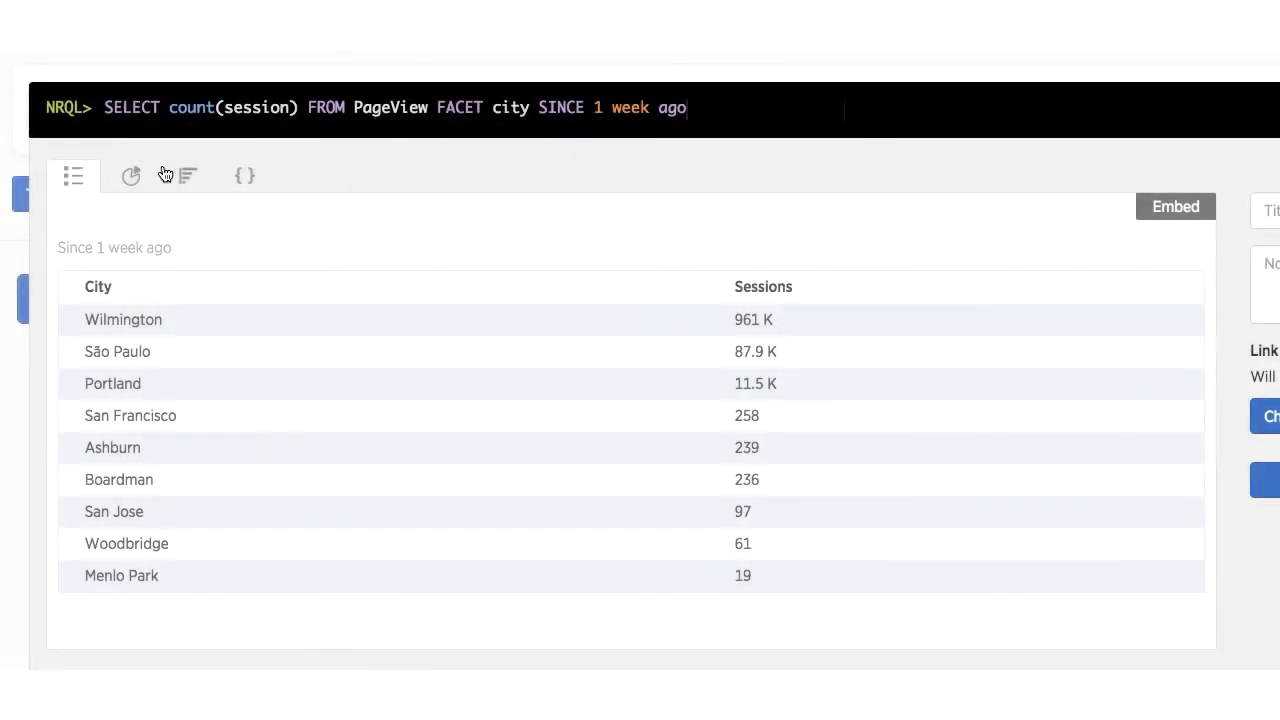
left_click(131, 176)
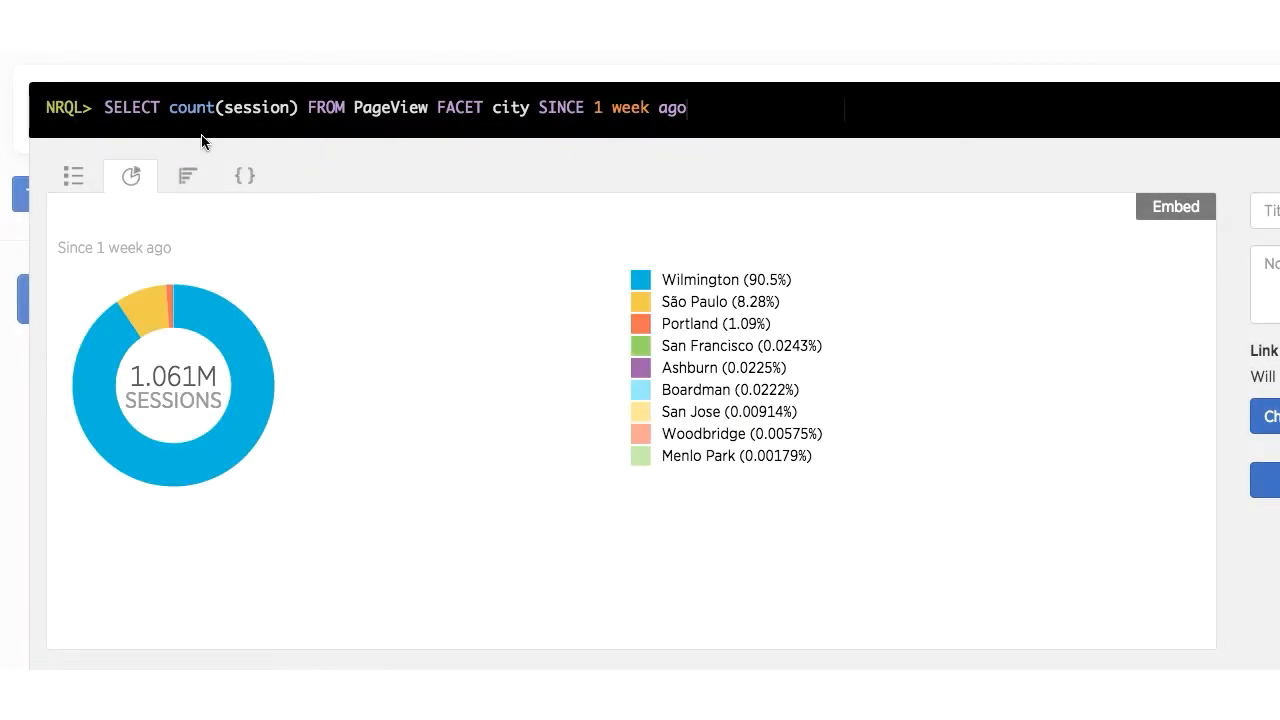
left_click(187, 176)
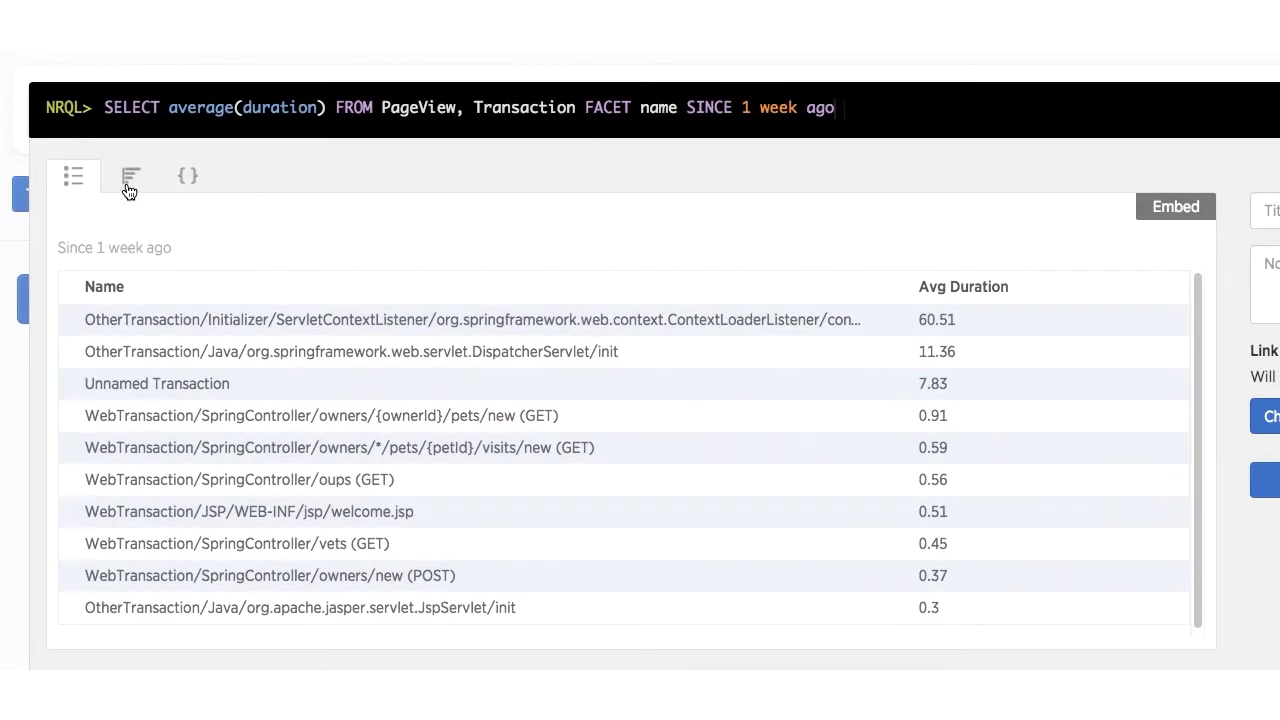
left_click(130, 176)
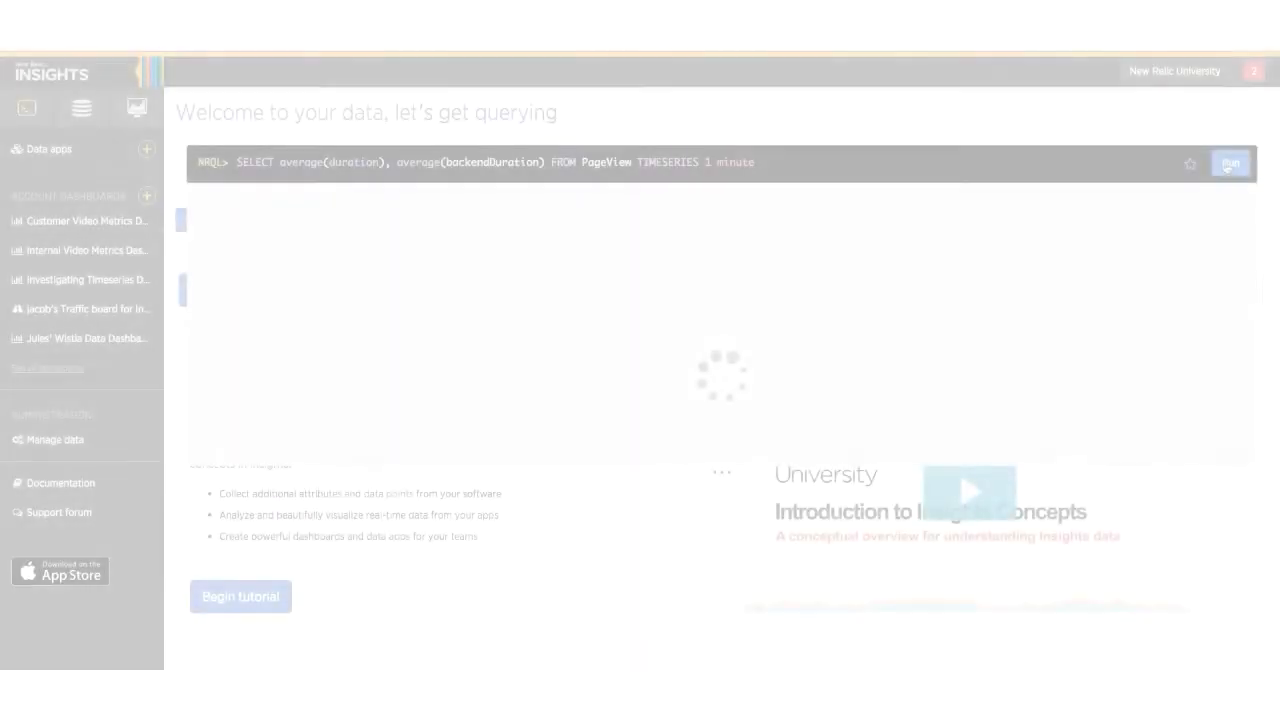
Run the per-minute timeseries of average duration and average backendDuration for PageView
left_click(1230, 163)
type("SELECT uniqueCount(session) FROM PageView FACET city SINCE 1 week ago")
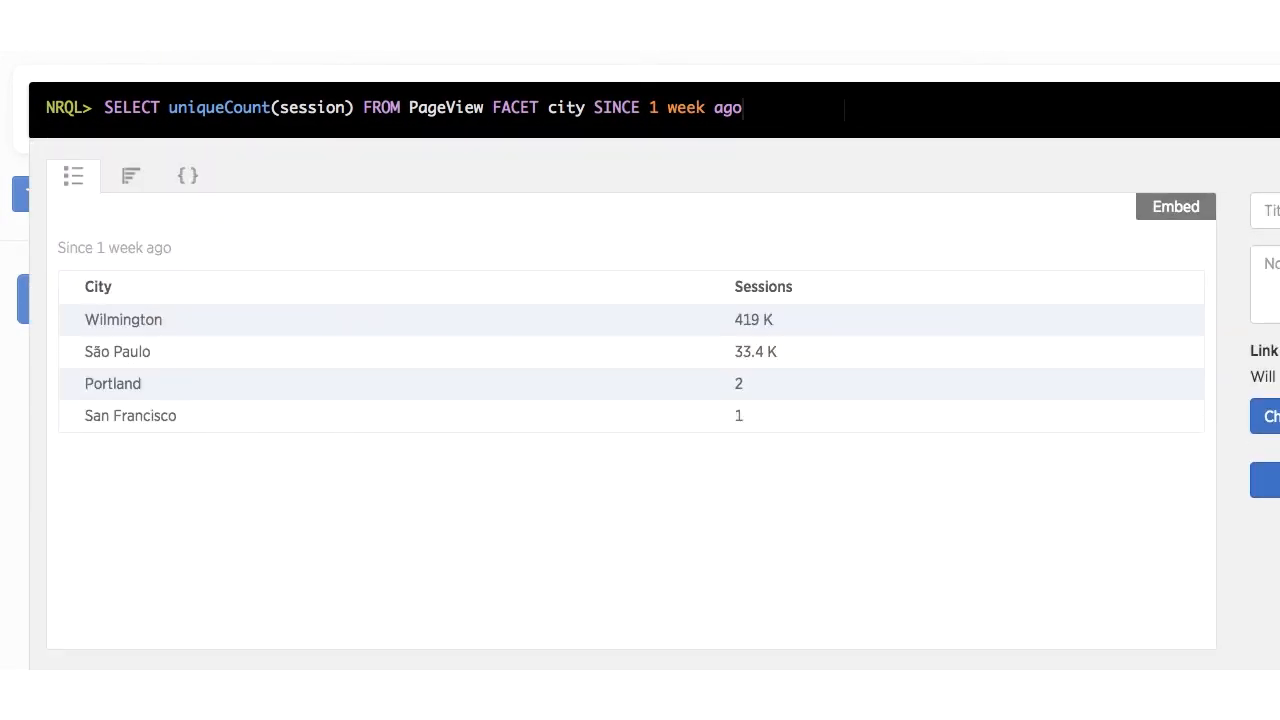
mouse_move(131, 176)
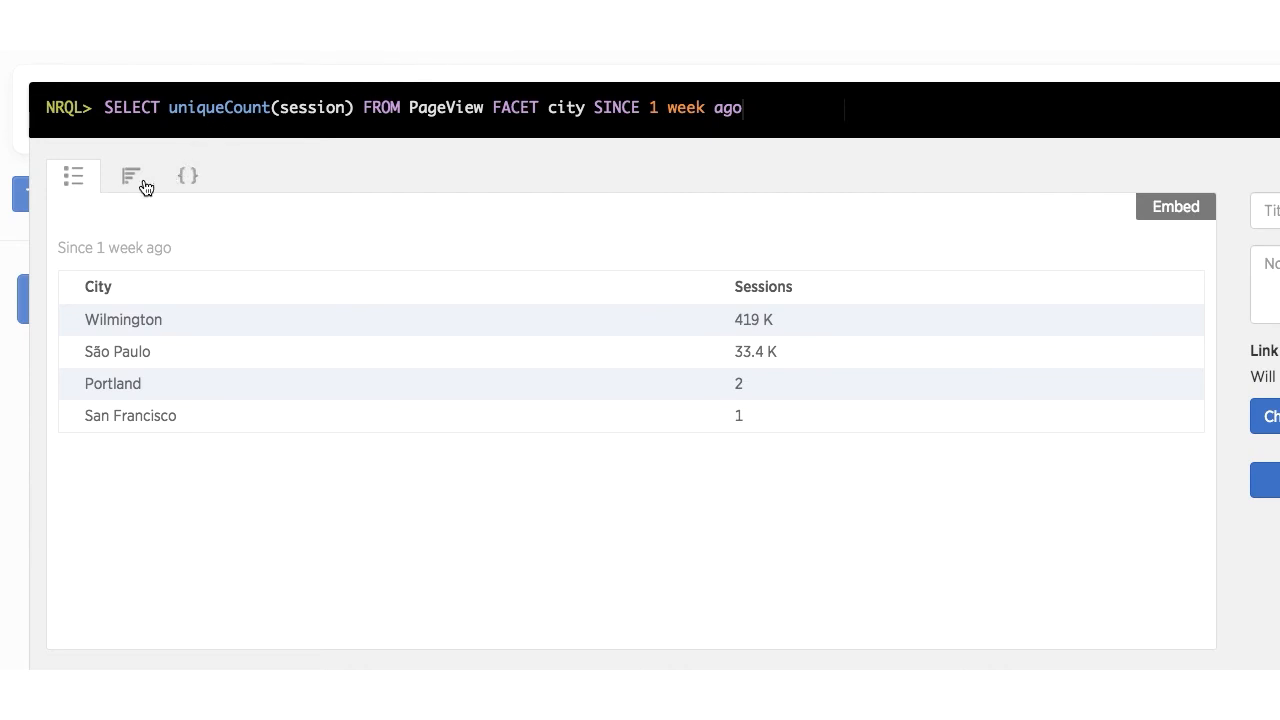
Show weekly unique session counts per city as a bar chart
left_click(130, 176)
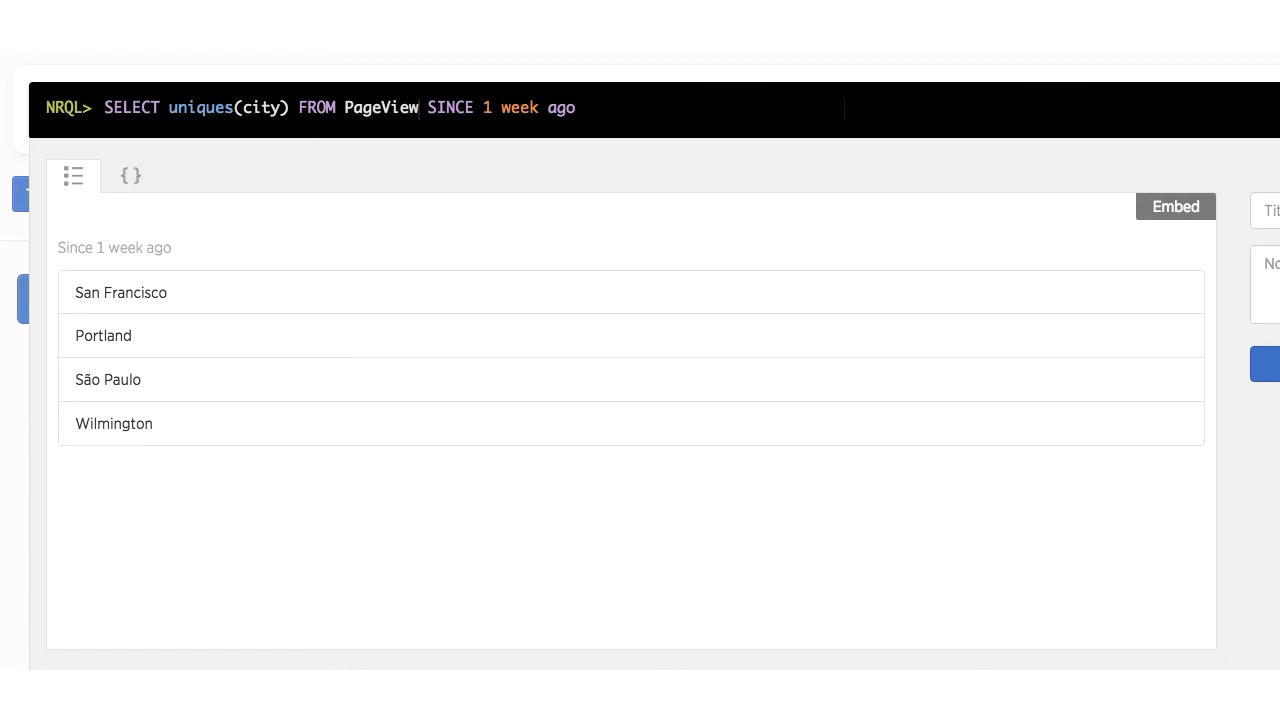
mouse_move(868, 73)
type("SELECT min(duration), max(duration)  FROM PageView")
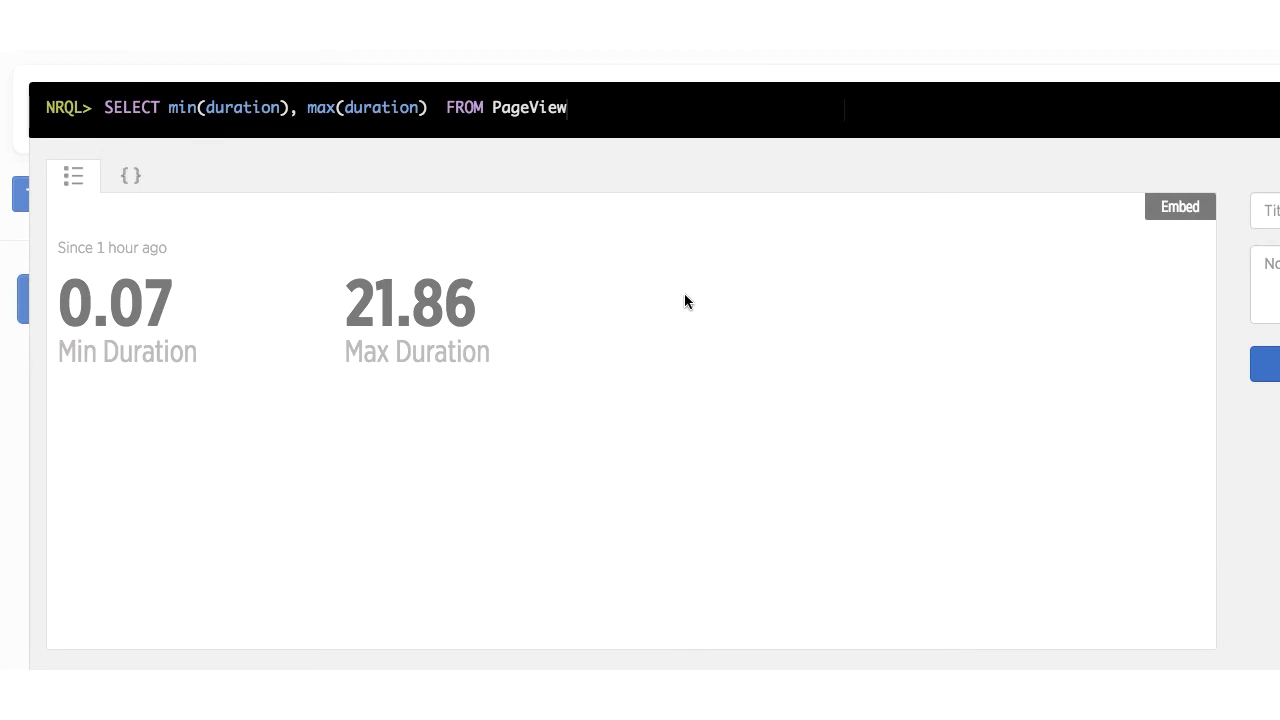
mouse_move(669, 317)
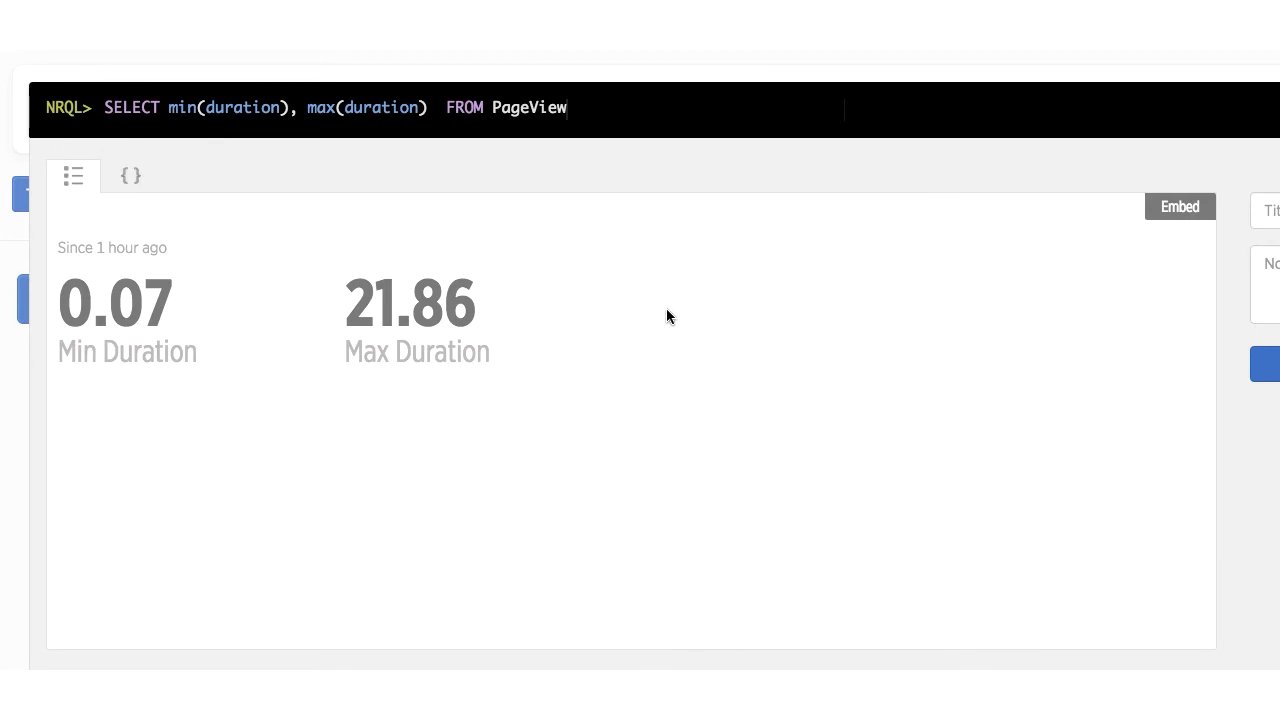
Add average(duration) to the min/max duration query, yielding an average of 1.14
type(", average(duration)")
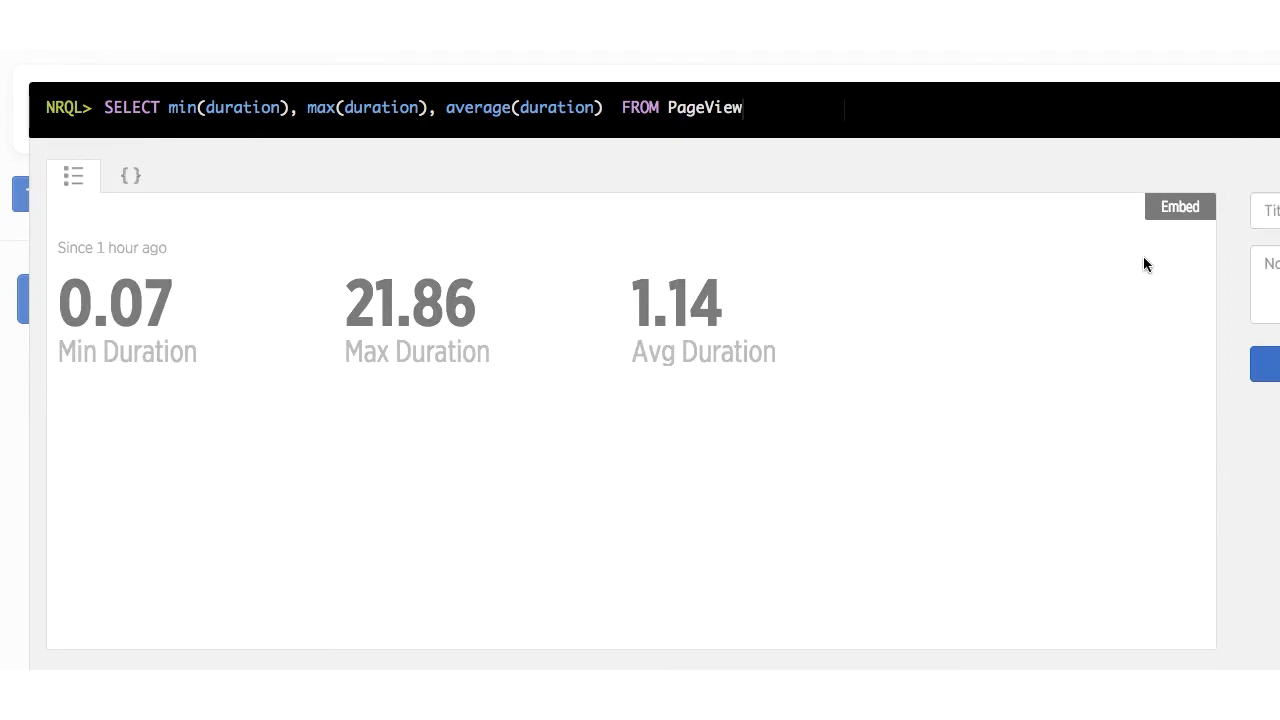
Append TIMESERIES 1 minute and run to chart min, max and average duration
type("T")
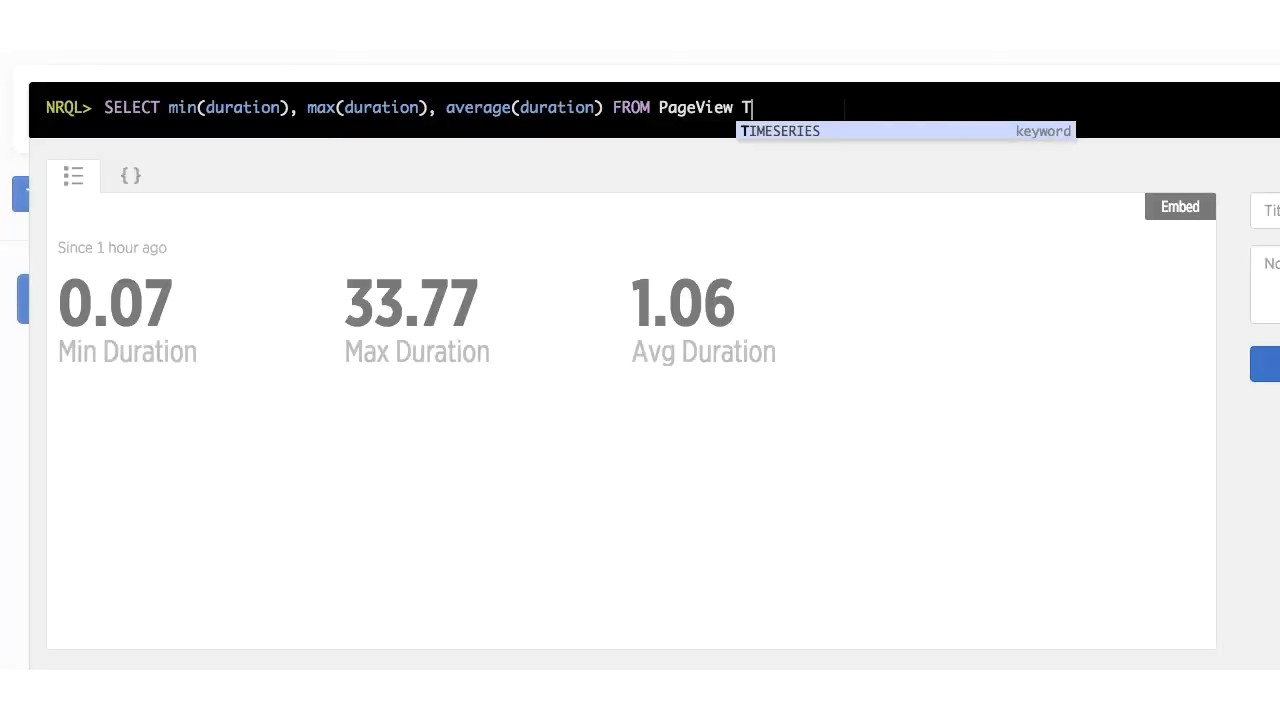
type("IMESERIES 1 minute")
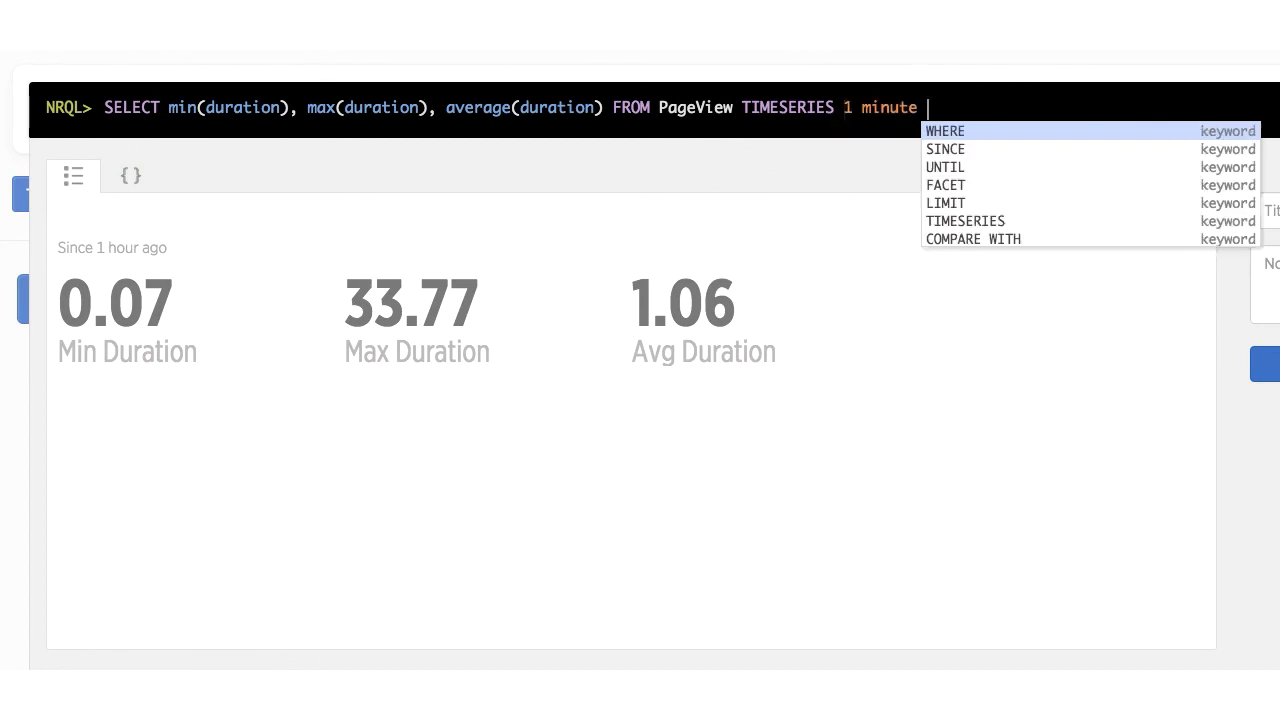
left_click(1229, 159)
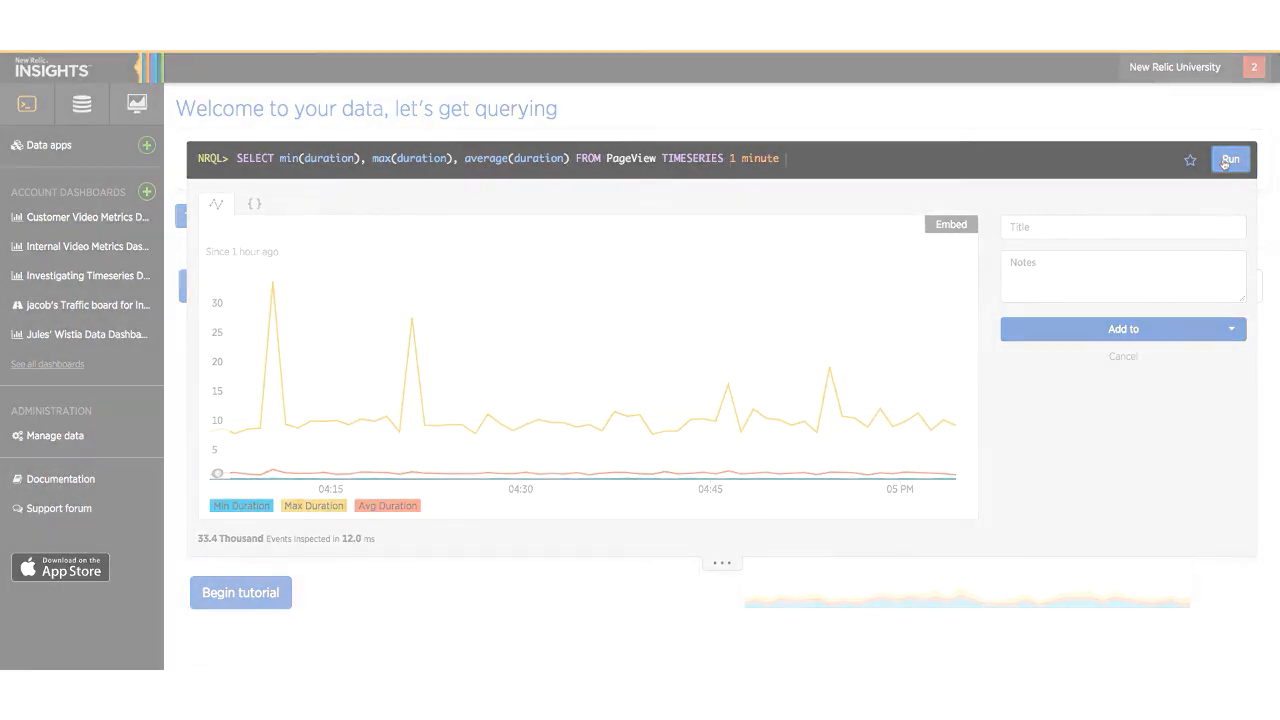
left_click(240, 592)
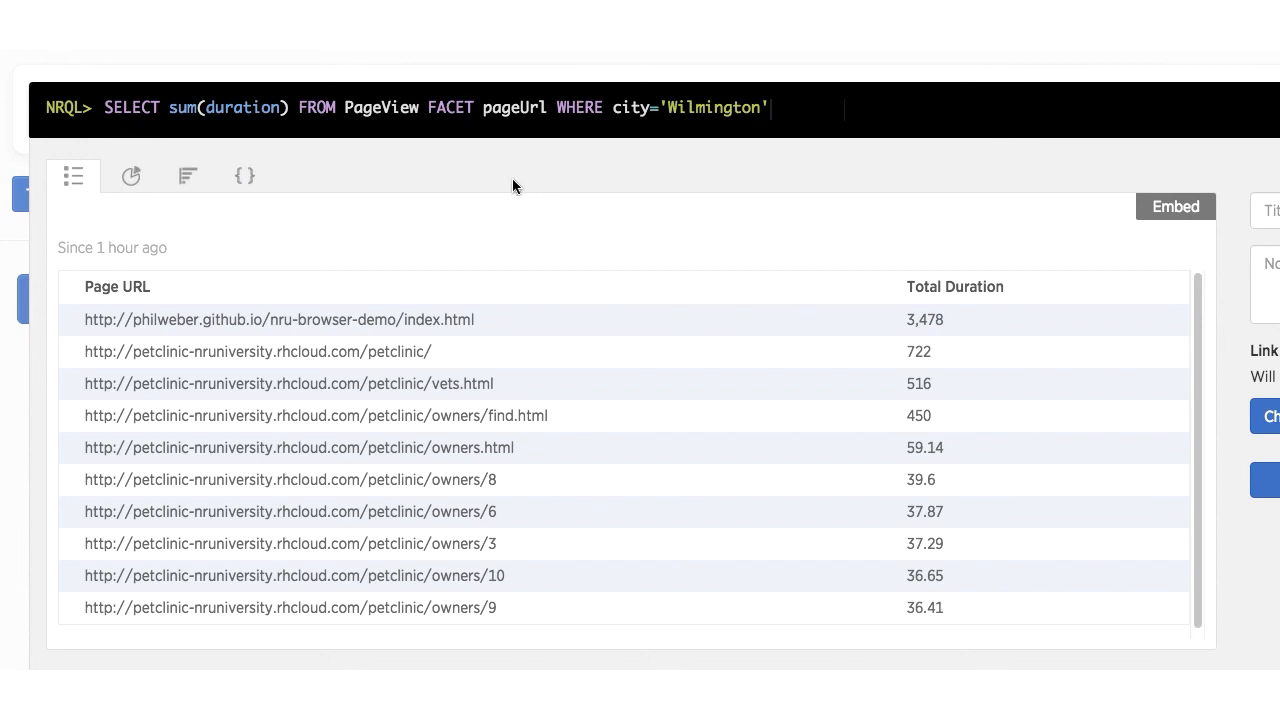
mouse_move(131, 176)
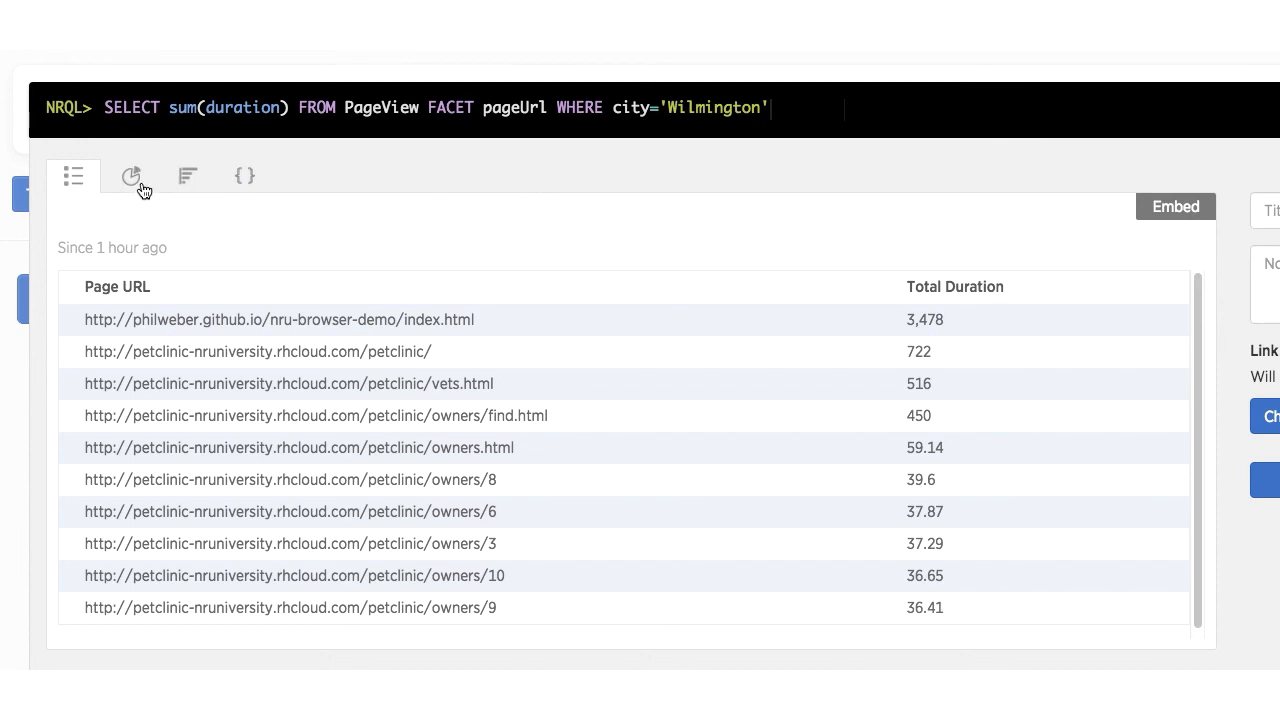
Chart Wilmington's total duration per page URL as a pie, then as bars
left_click(131, 176)
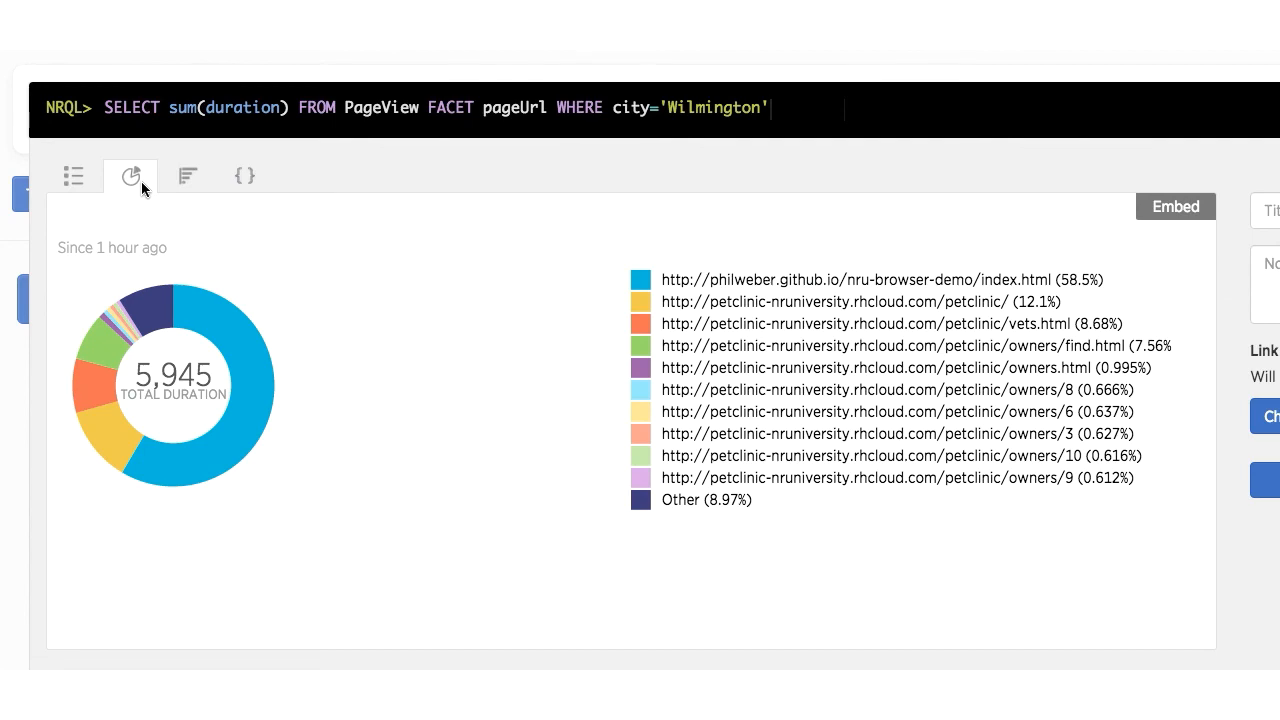
mouse_move(190, 177)
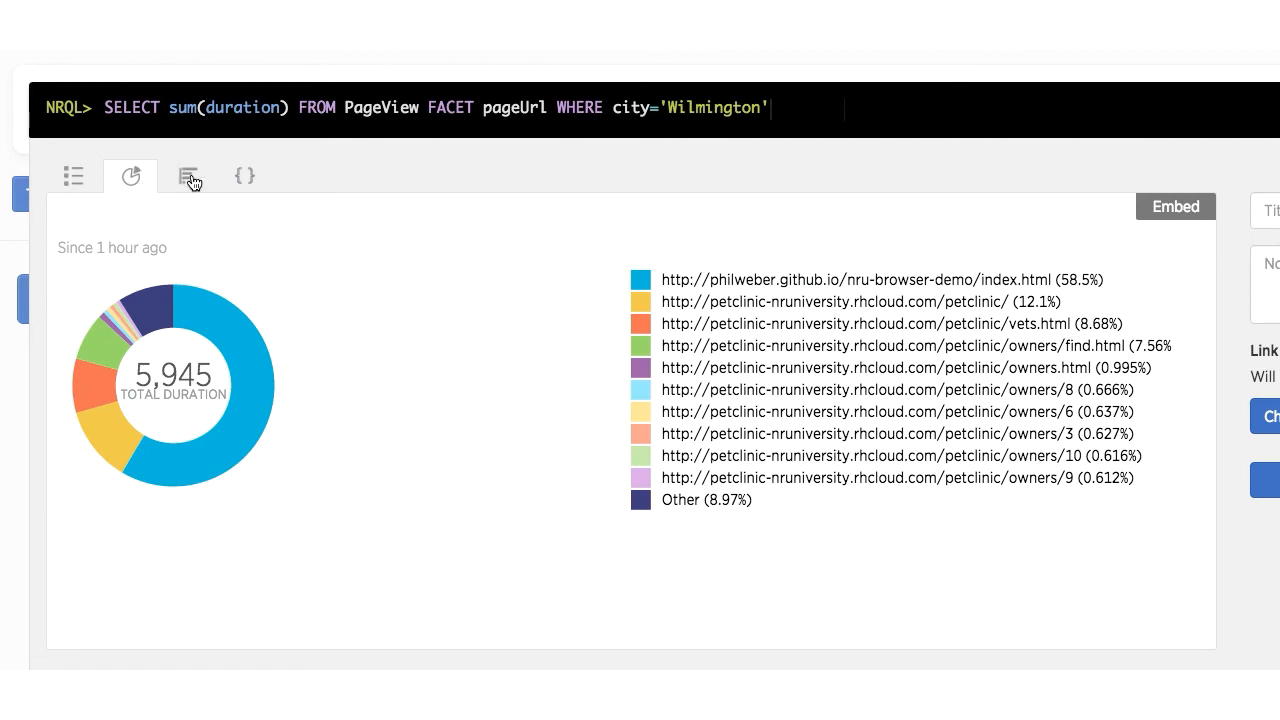
left_click(188, 176)
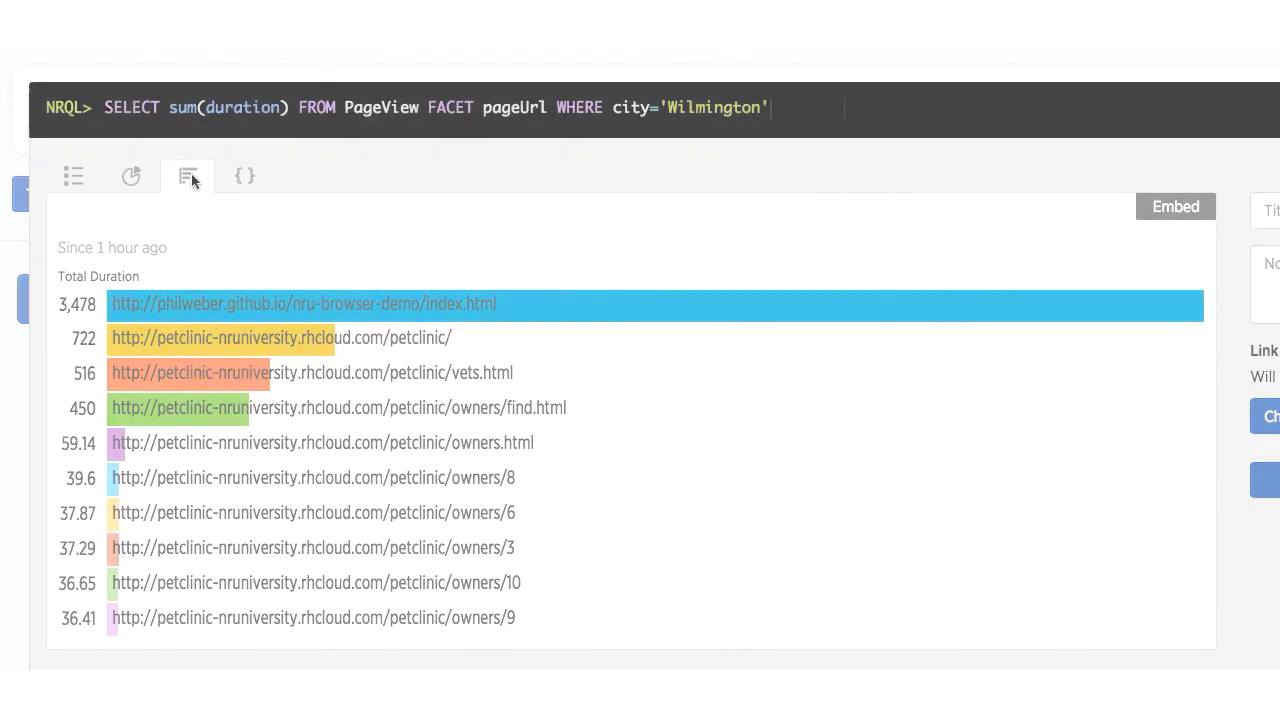